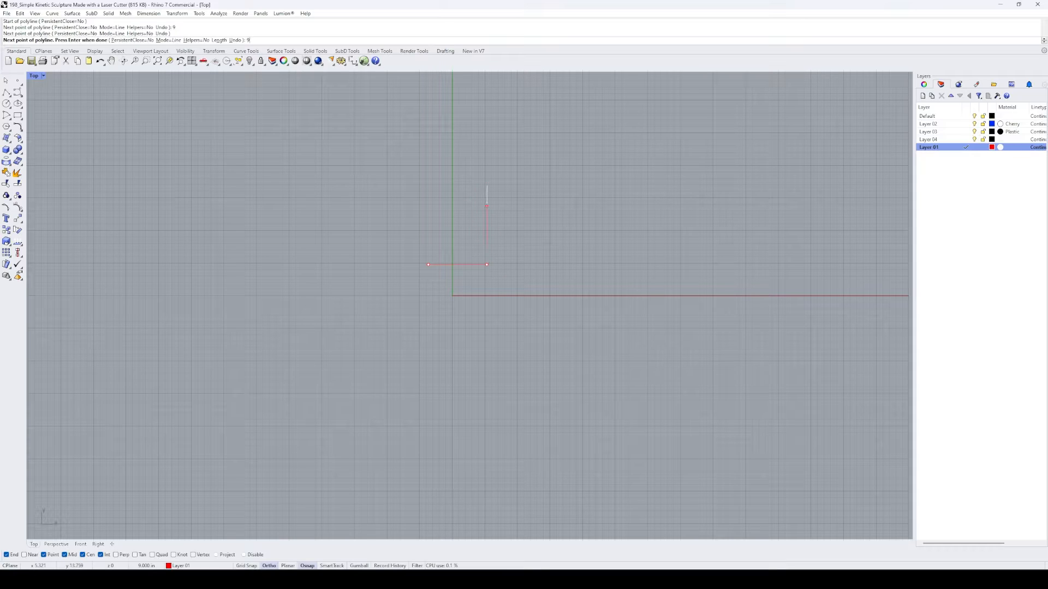
Close the square sheet boundary and begin a circle at the origin.
{"action": "left_click", "coordinate": [428, 206]}
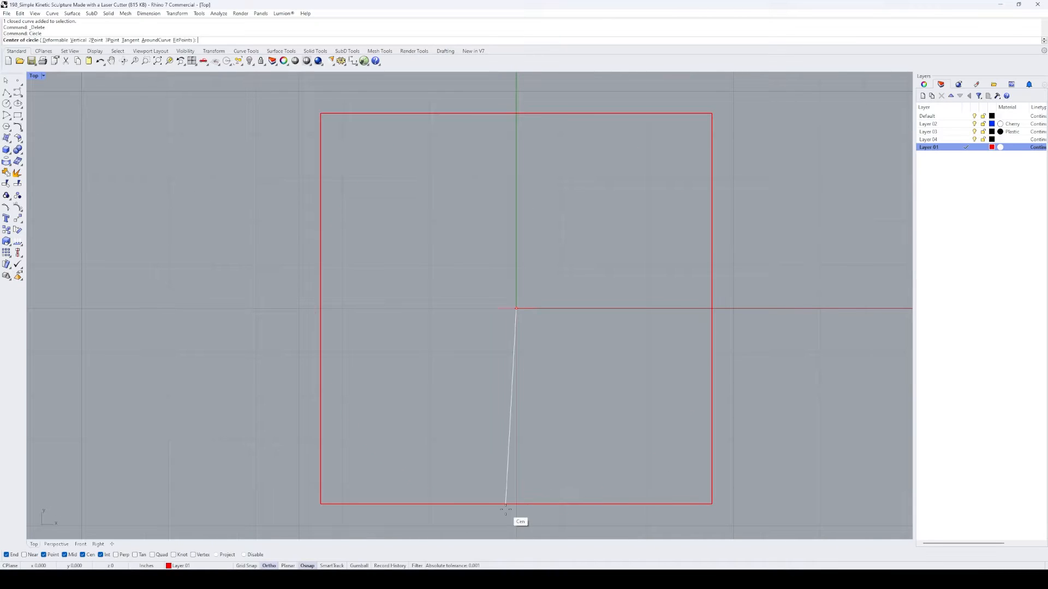
Size the small centre circle and start the wavy spoke rising from it.
{"action": "left_click", "coordinate": [516, 308]}
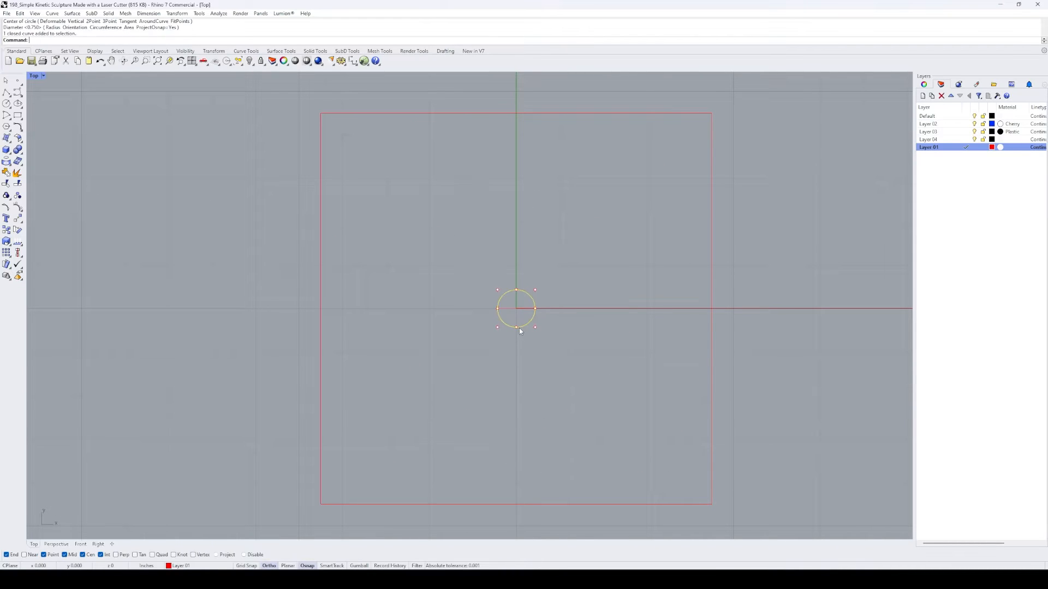
{"action": "left_click", "coordinate": [507, 321]}
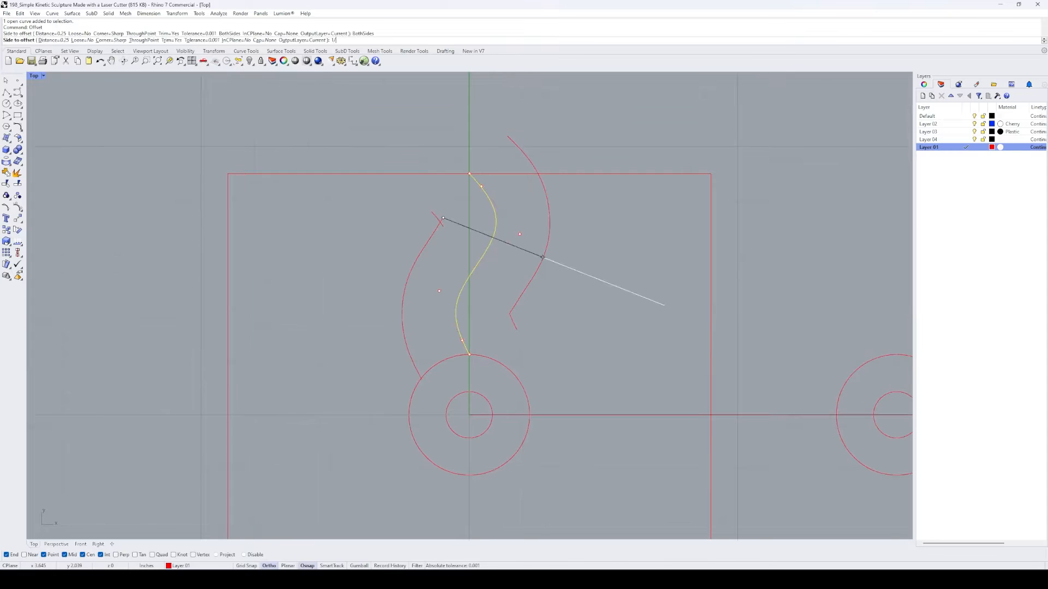
Array the squiggly spoke 360° about the origin with ArrayPolar.
{"action": "left_click", "coordinate": [591, 264]}
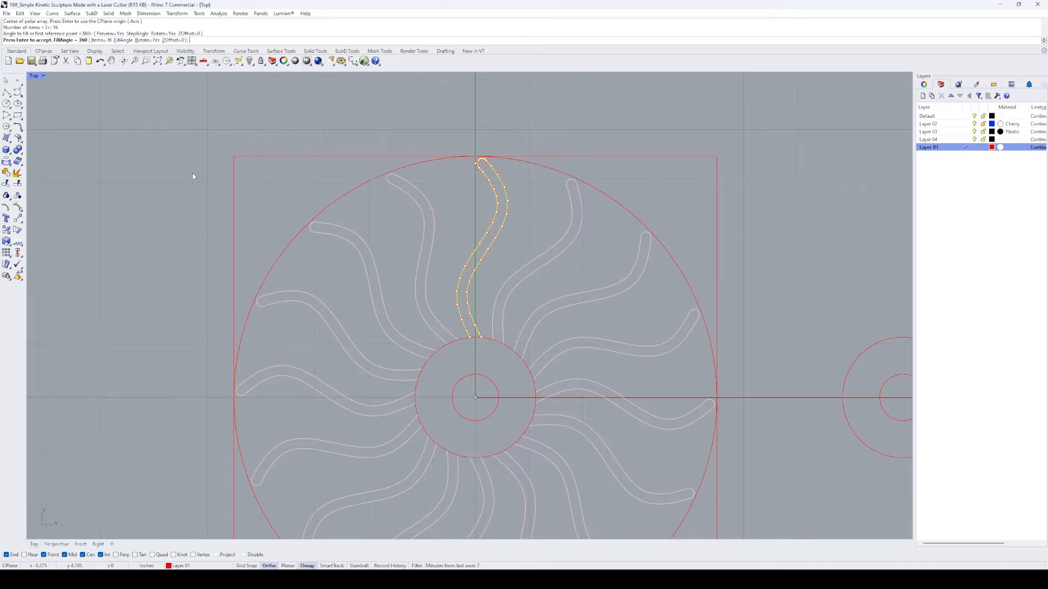
Accept the full spoke array, then trim the spokes and rings into closed cut outlines.
{"action": "key", "text": "Return"}
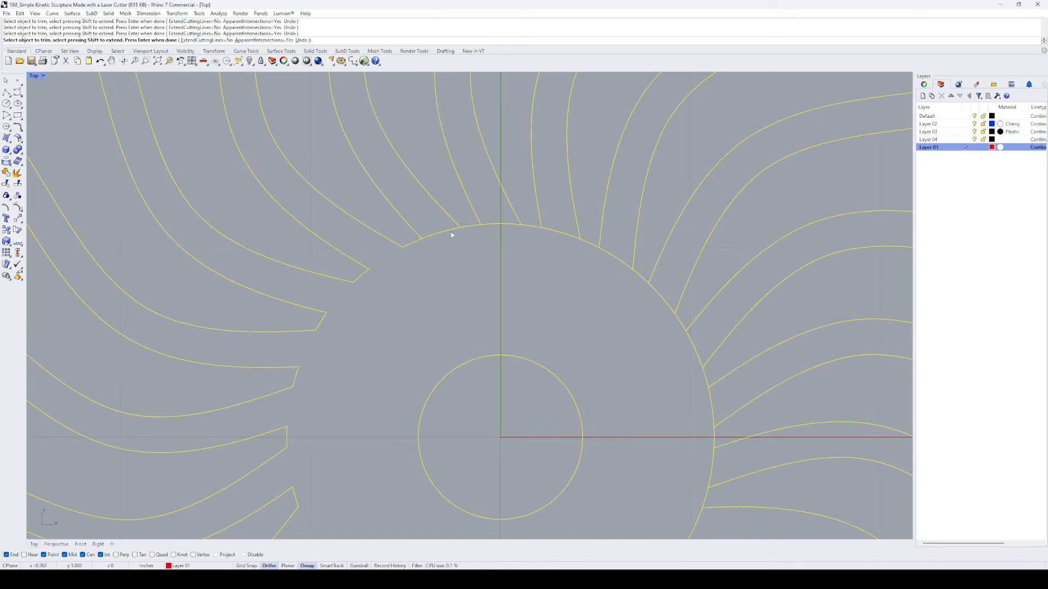
{"action": "key", "text": "Return"}
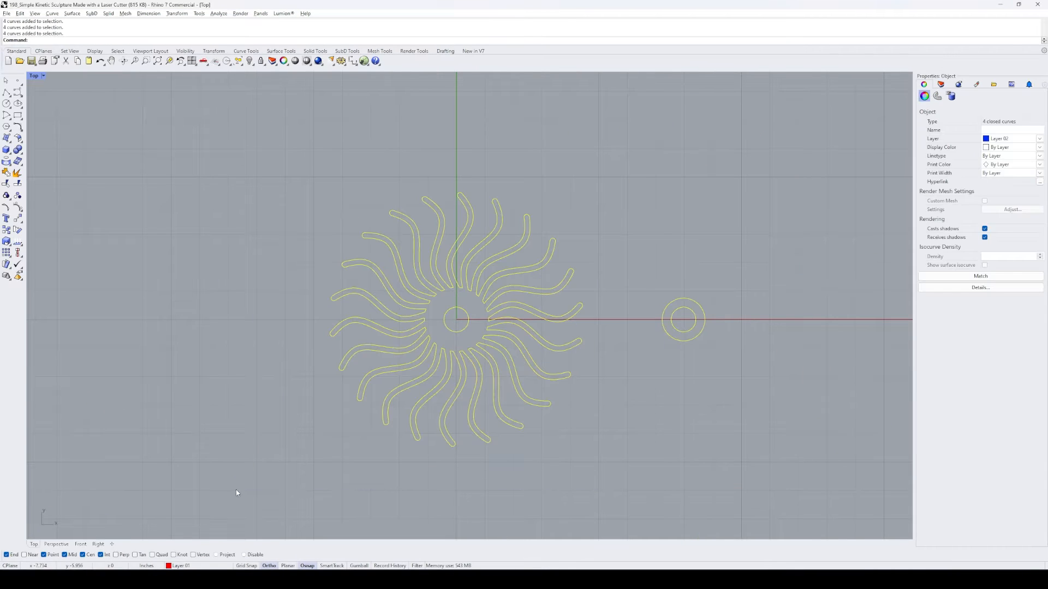